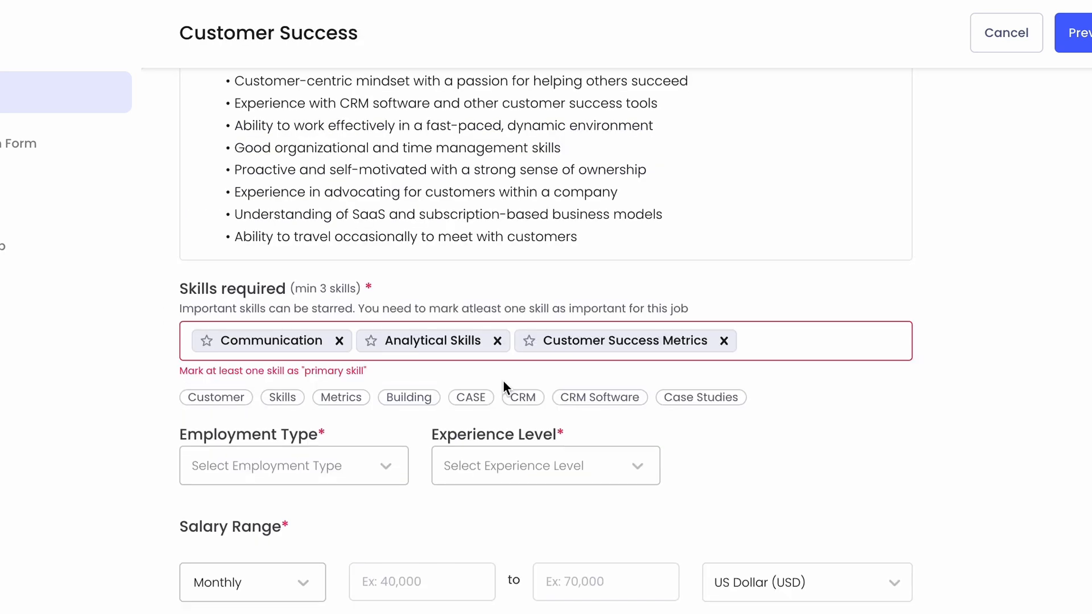
Add CRM Software as a required skill, finish the job details and proceed to the application form
click(599, 397)
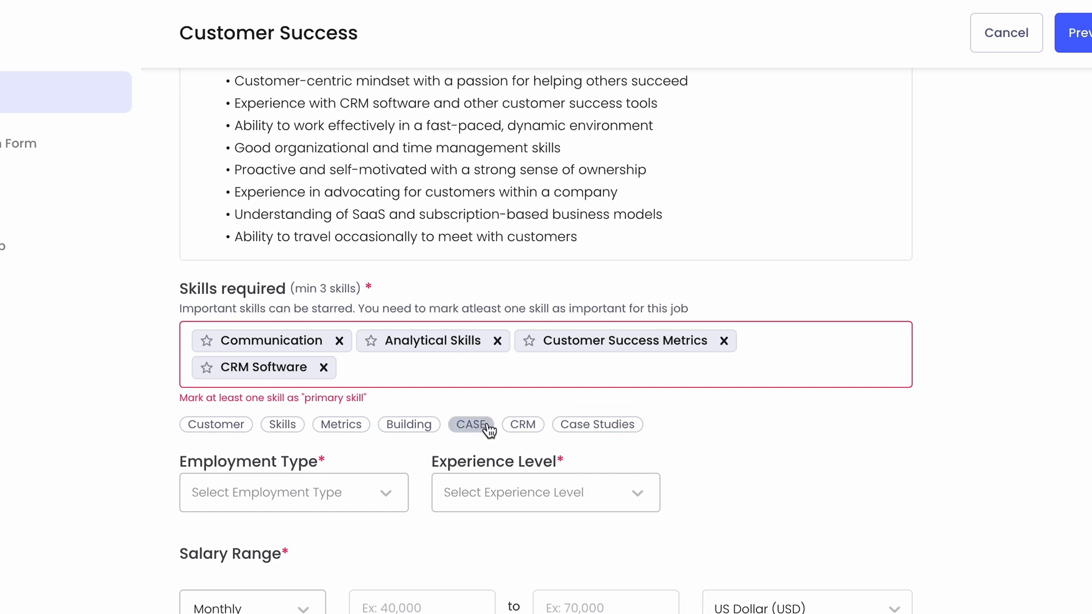
scroll(down, 3)
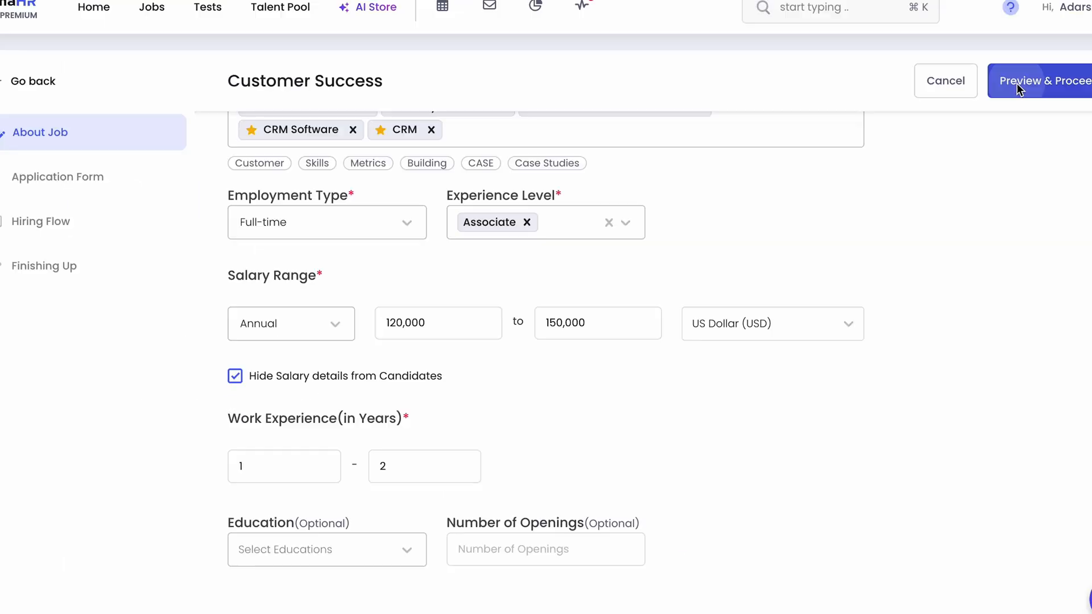
click(1037, 81)
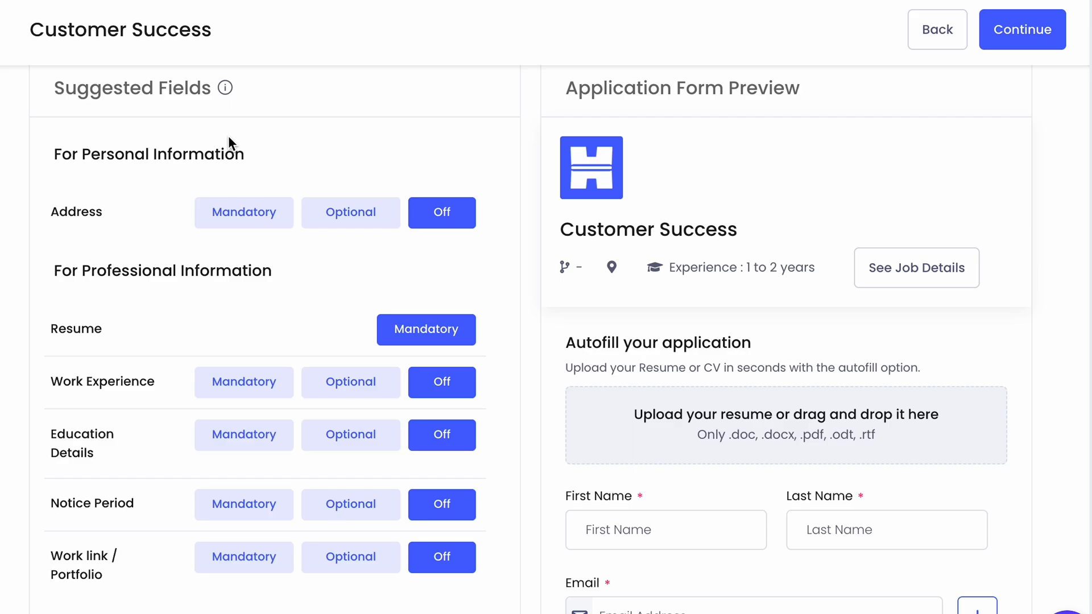
Mark Work Experience and Notice Period as mandatory application fields and continue
scroll(down, 3)
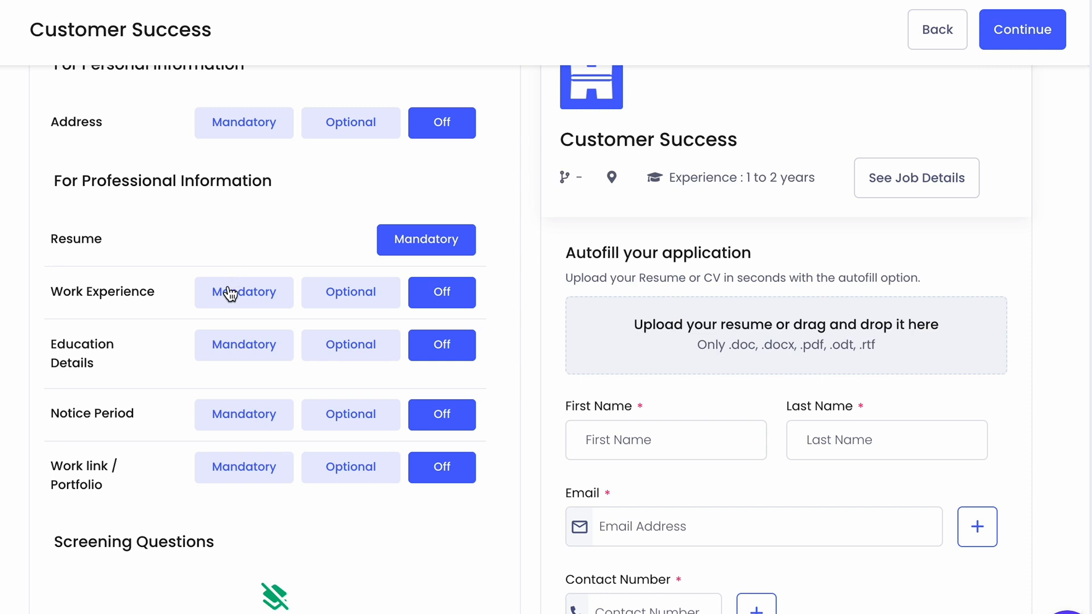
click(243, 414)
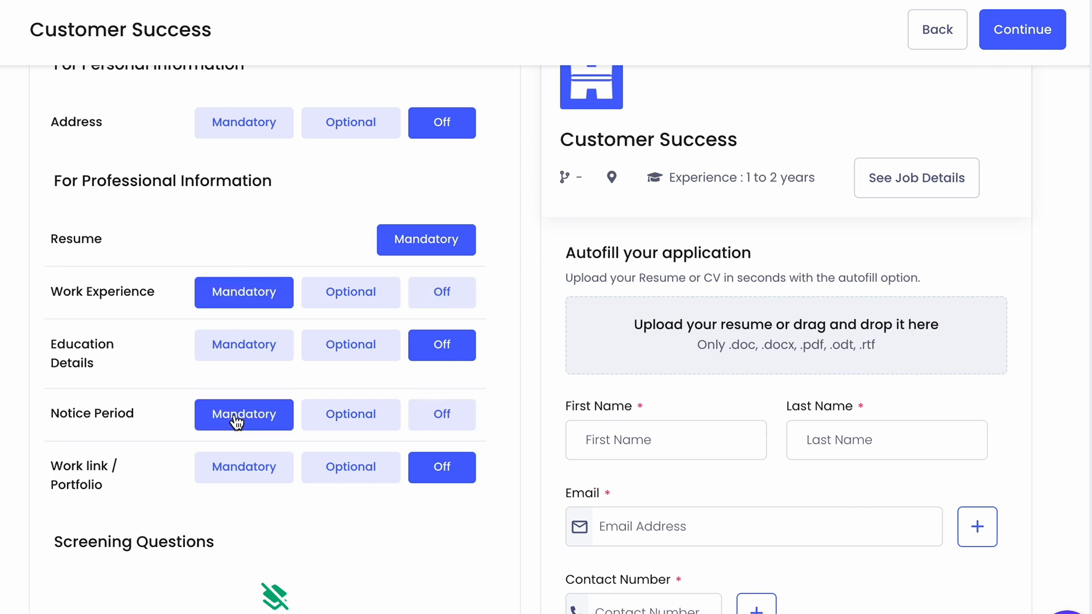
click(1021, 30)
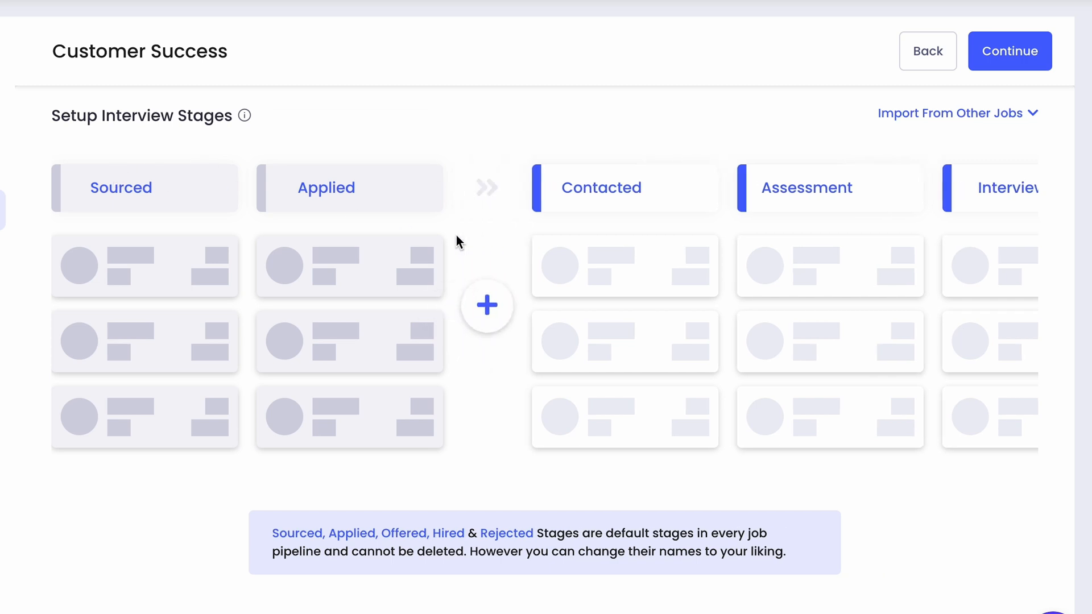
scroll(right, 3)
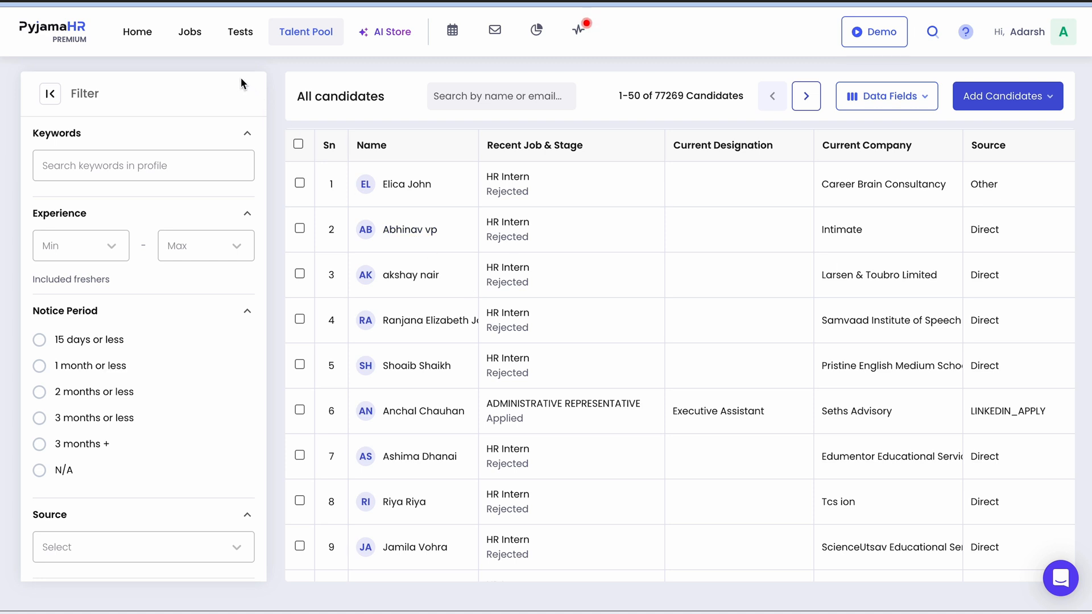
View a candidate's profile and submitted application form, then add them to a job
scroll(down, 3)
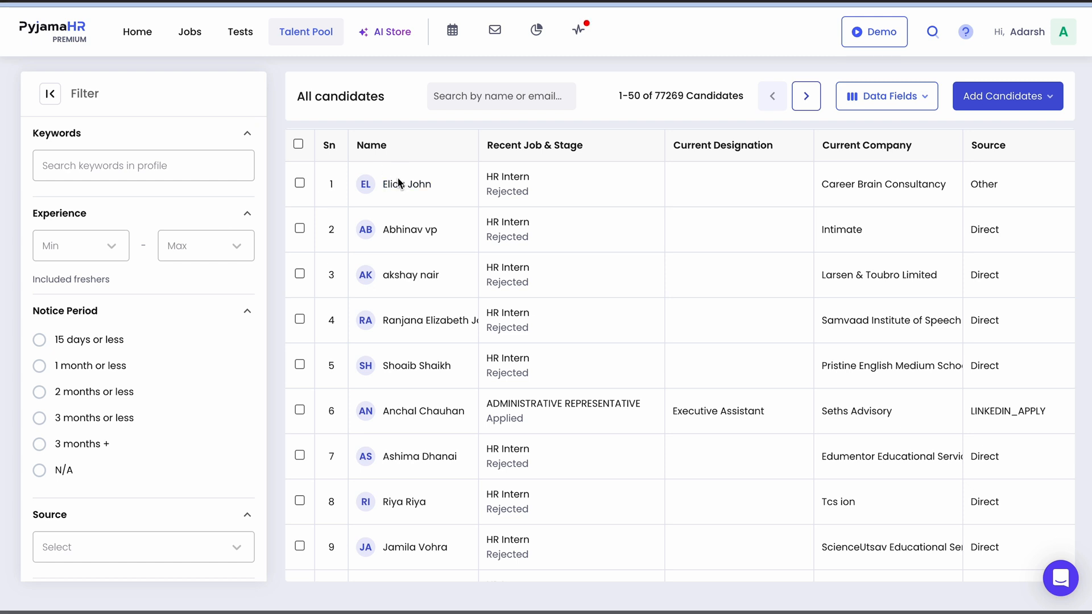
click(406, 184)
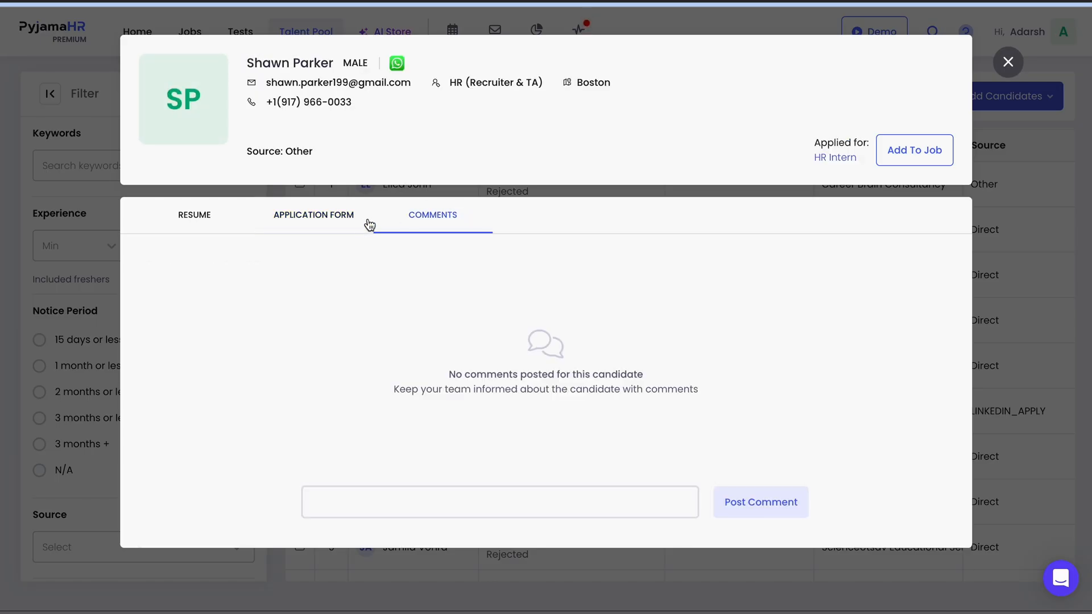
click(313, 215)
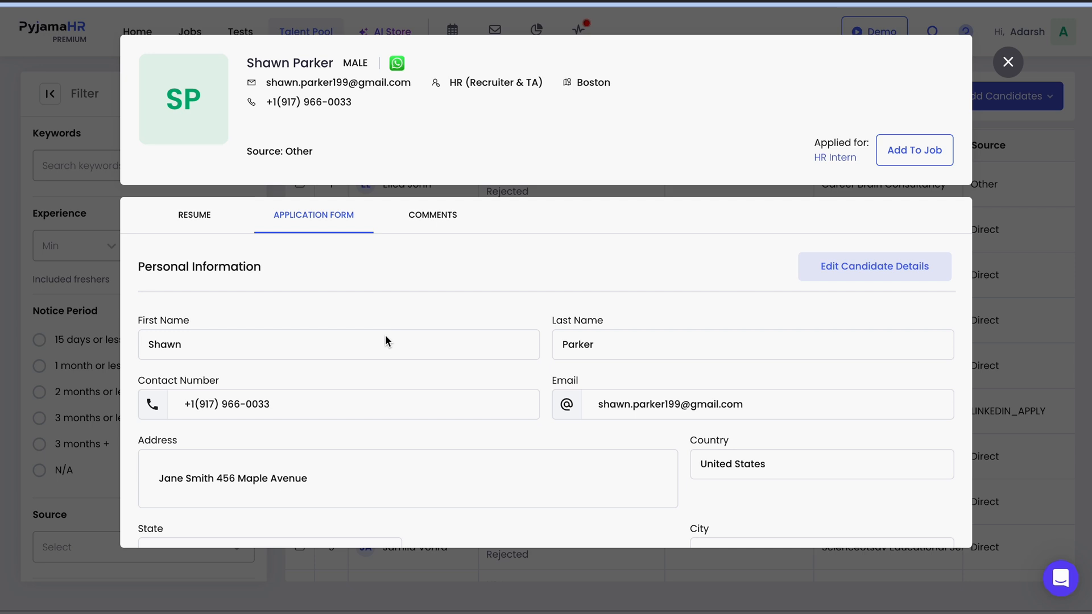
mouse_move(633, 361)
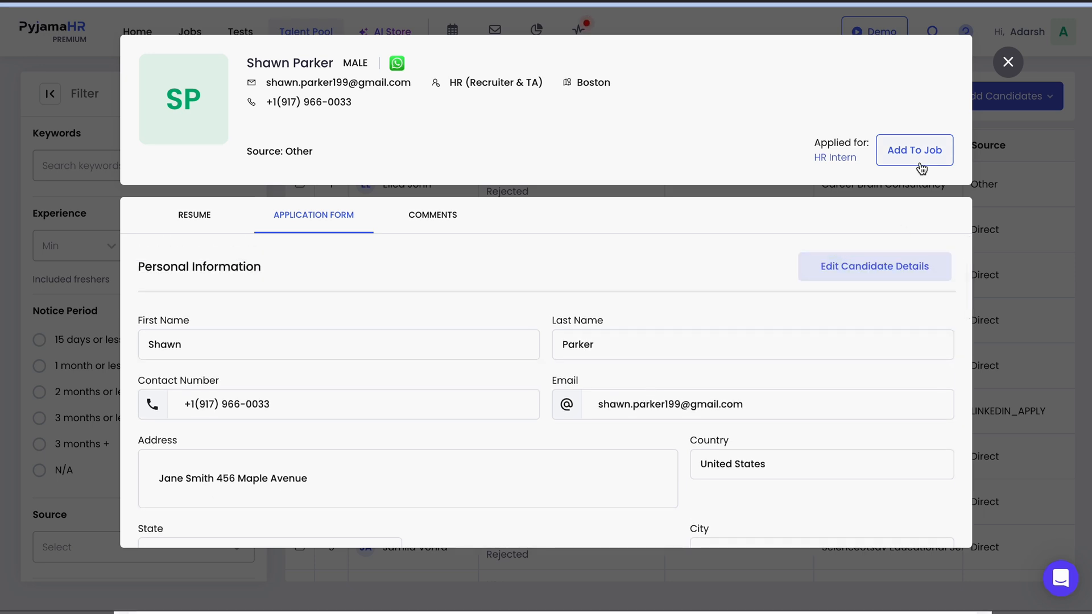
click(913, 150)
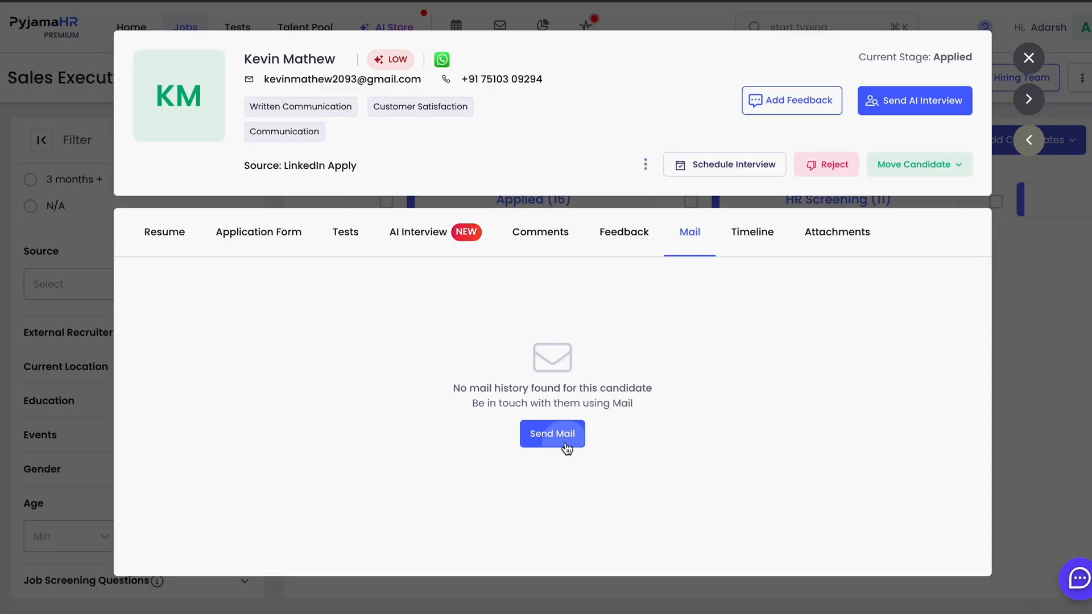
Compose an email to the candidate using the Email after call template
click(552, 434)
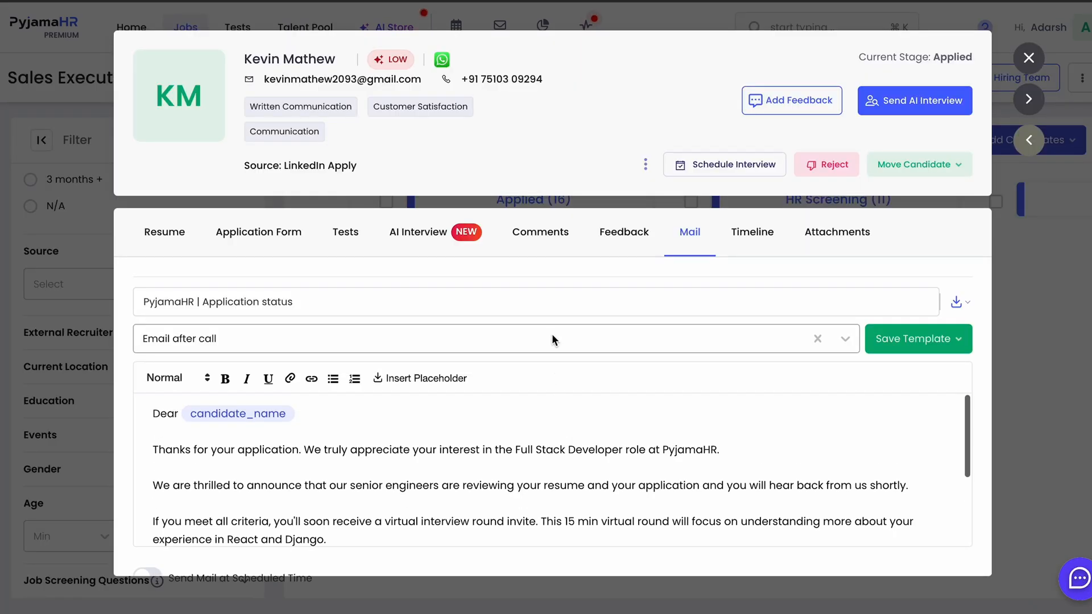
click(843, 339)
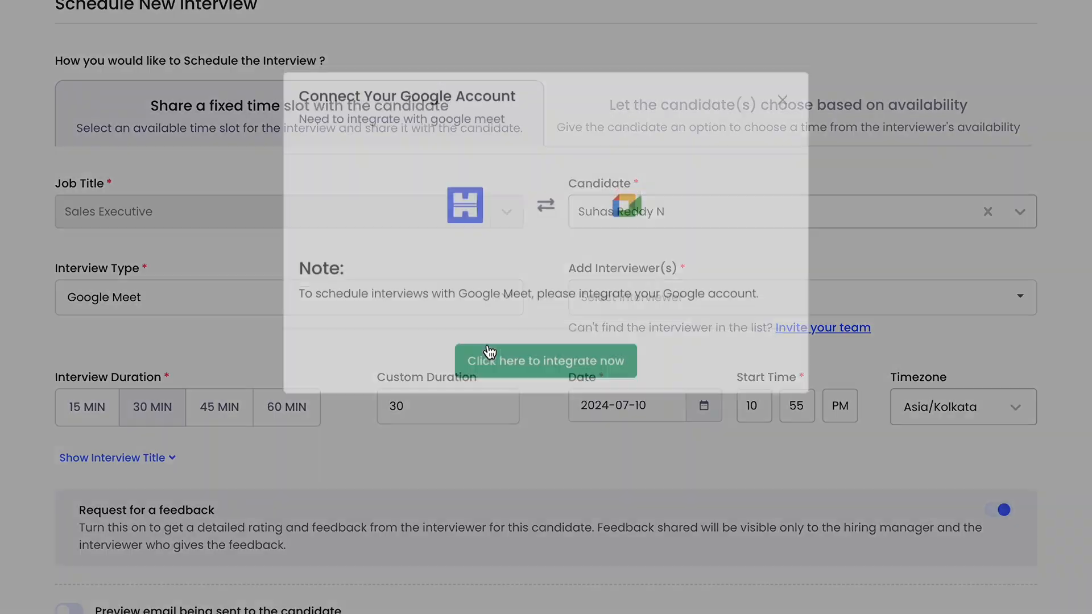
Connect a Google account for Meet interviews from the Schedule New Interview form
click(782, 98)
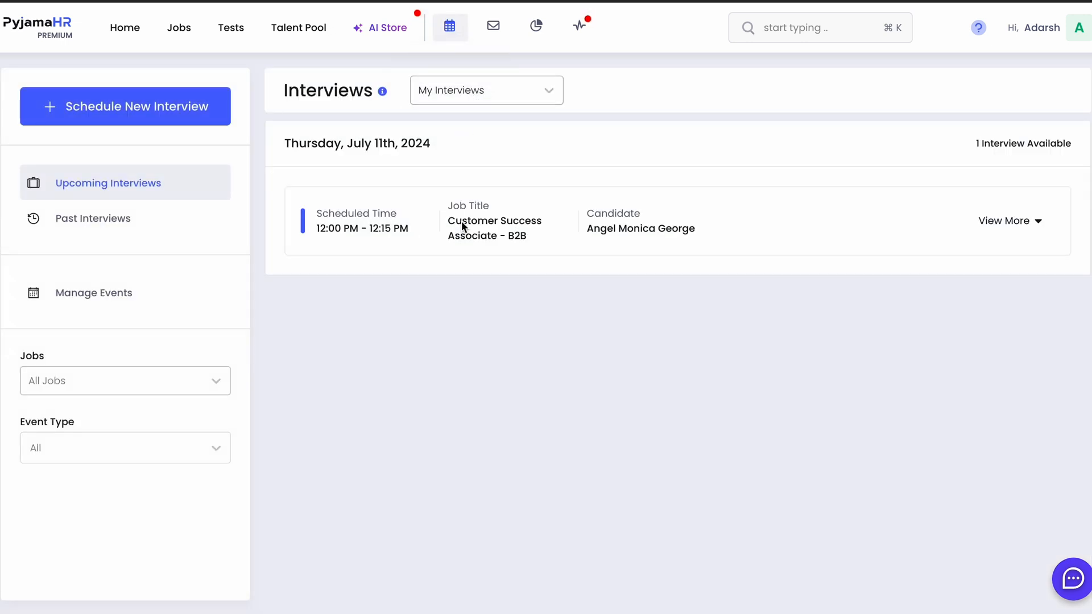
Go to hiring reports, choose Current pipeline and bring up the job selection list
click(535, 27)
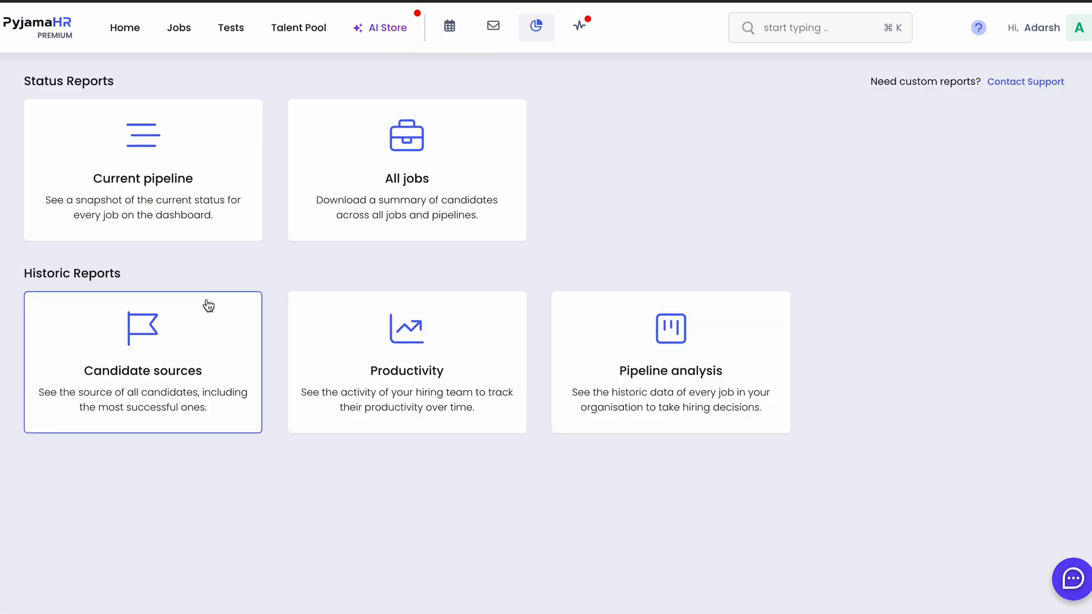
click(142, 169)
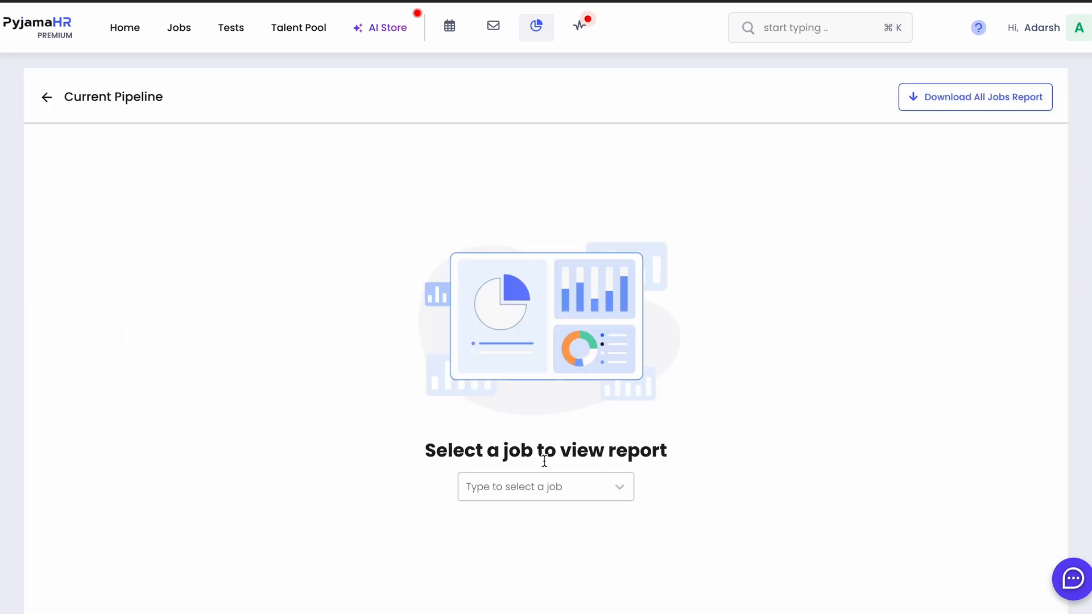
click(545, 486)
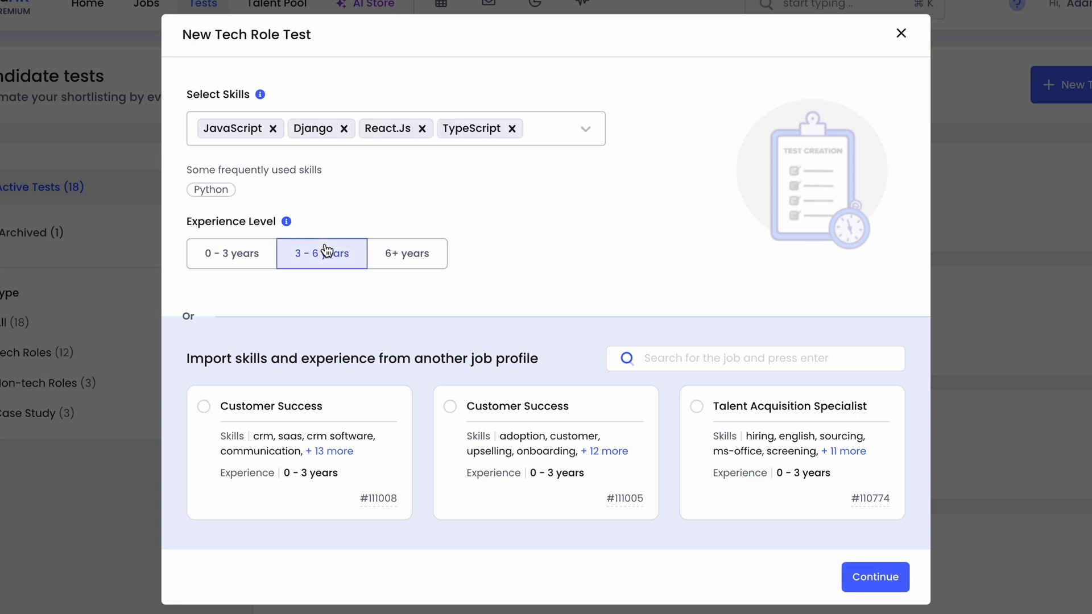
Set experience to 3–6 years for the tech test and step through the guided tour tips
click(873, 577)
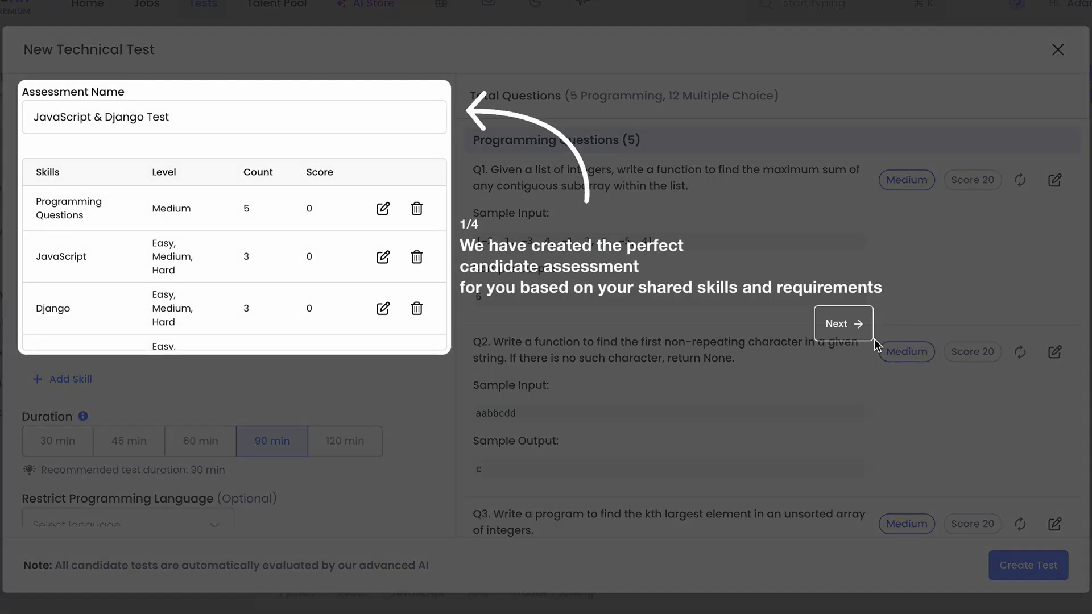
click(843, 323)
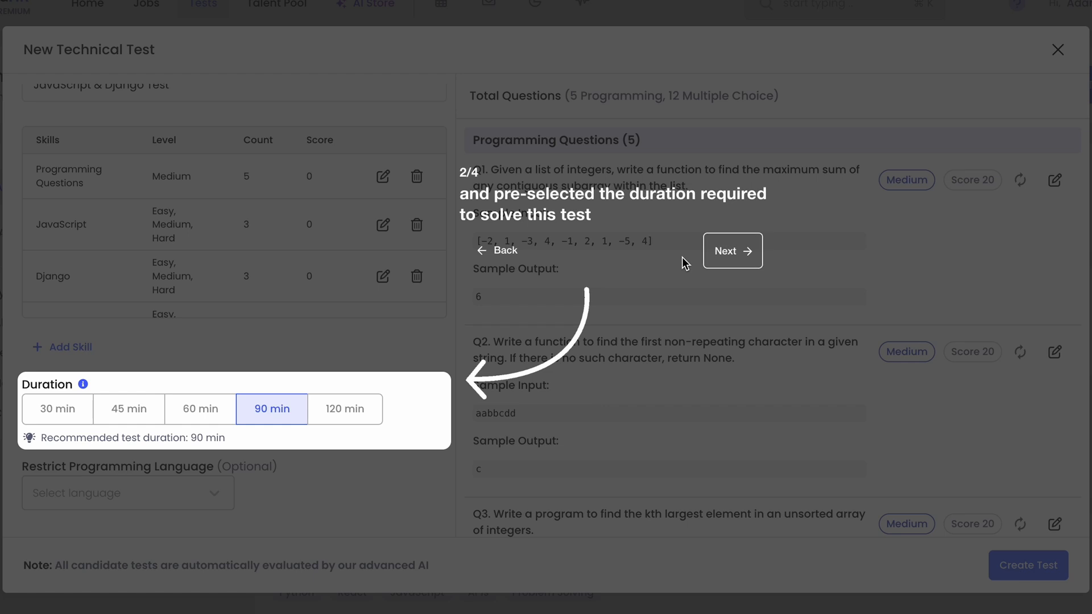
click(731, 250)
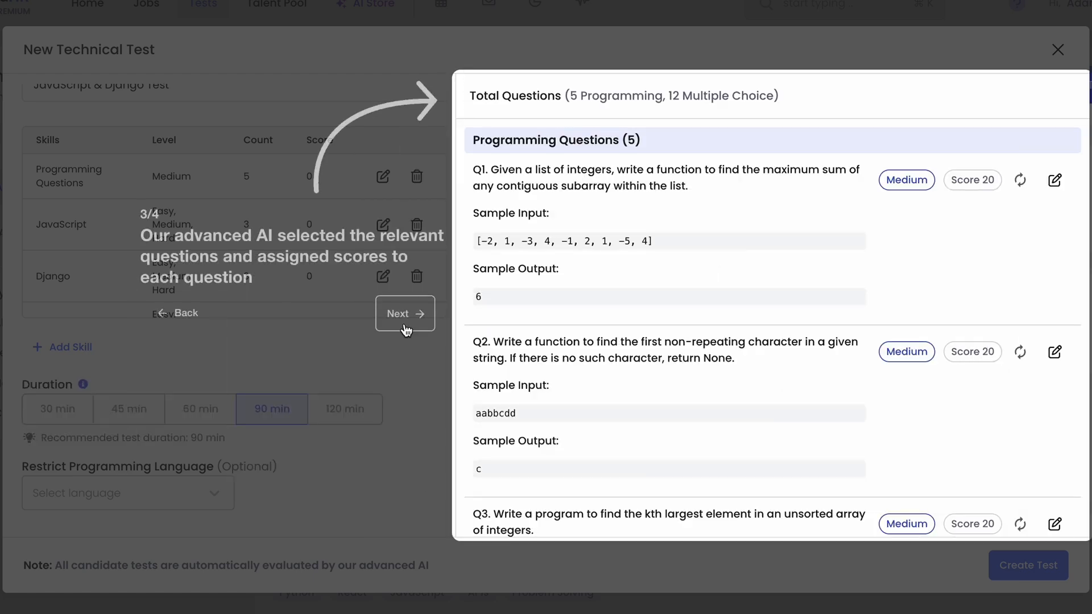
click(405, 314)
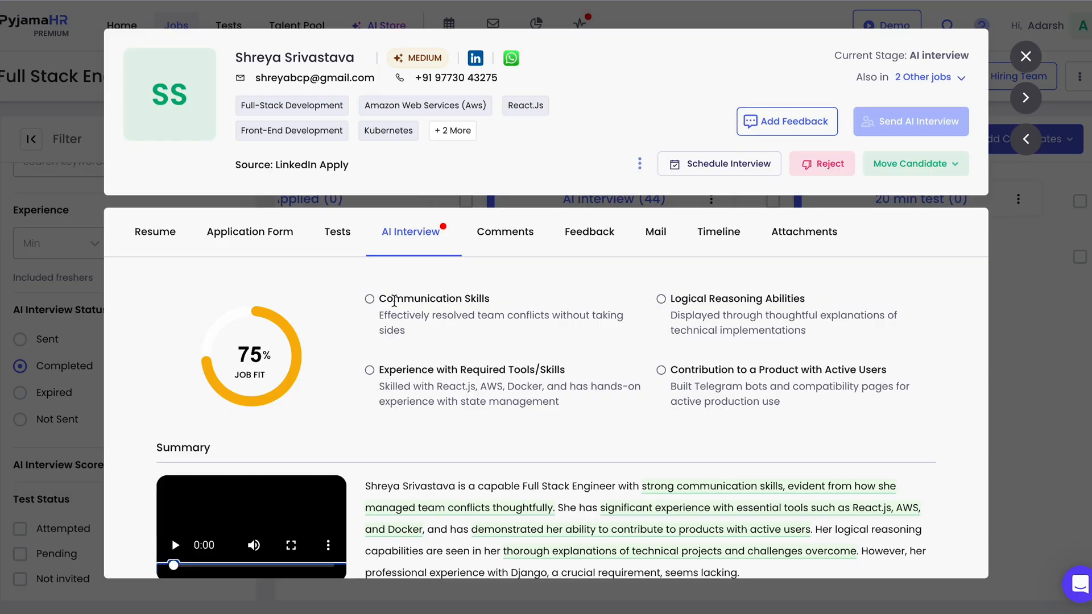
mouse_move(551, 364)
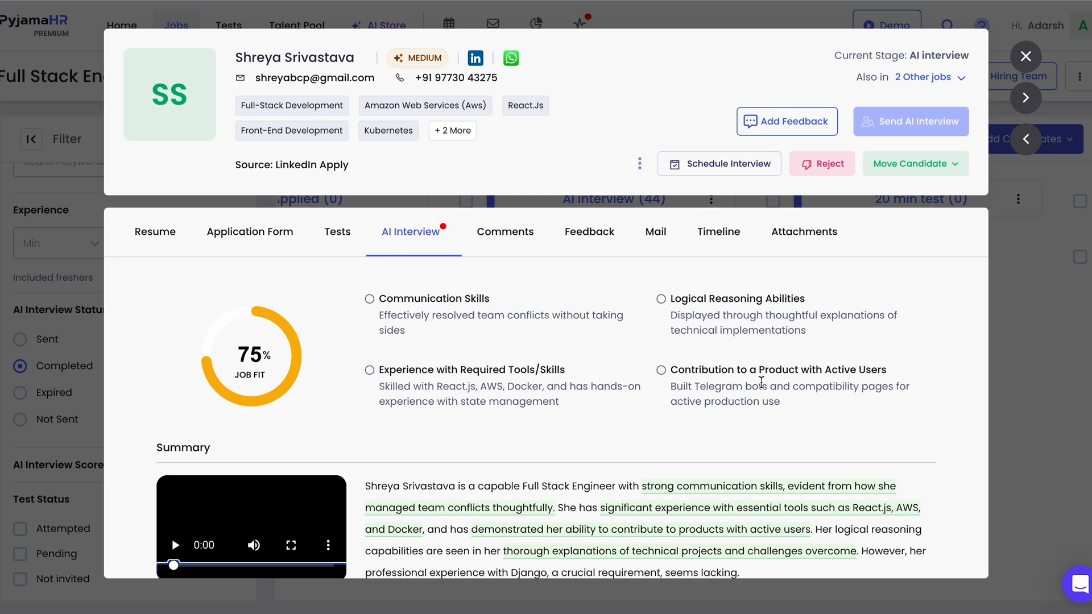
Scroll the AI interview report down to the Summary linked to the interview video
scroll(down, 3)
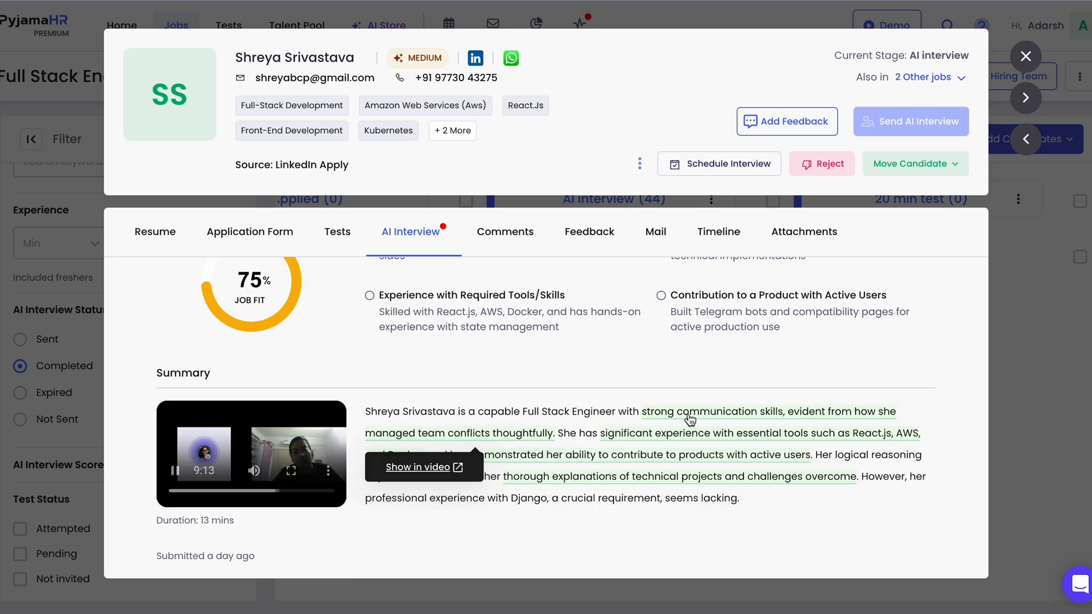